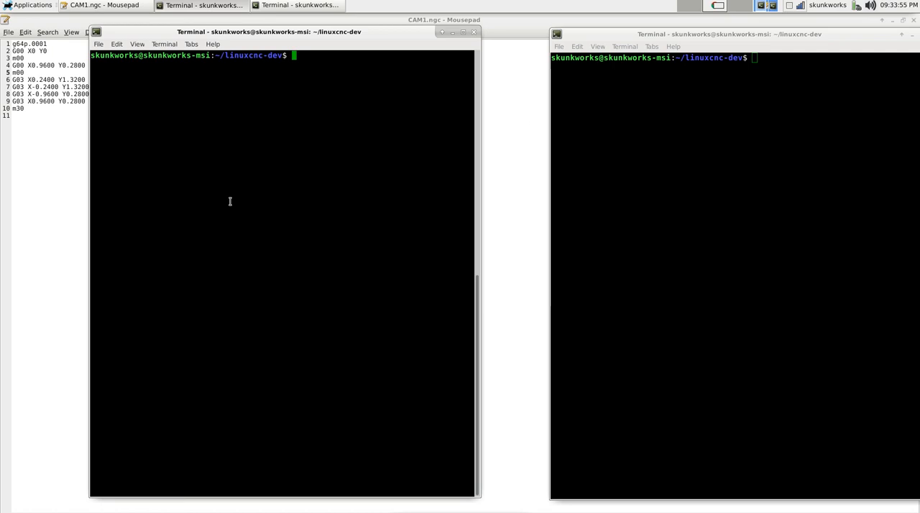
# Run the linuxcnc command to start the simulator configuration picker.
pyautogui.write('lin')
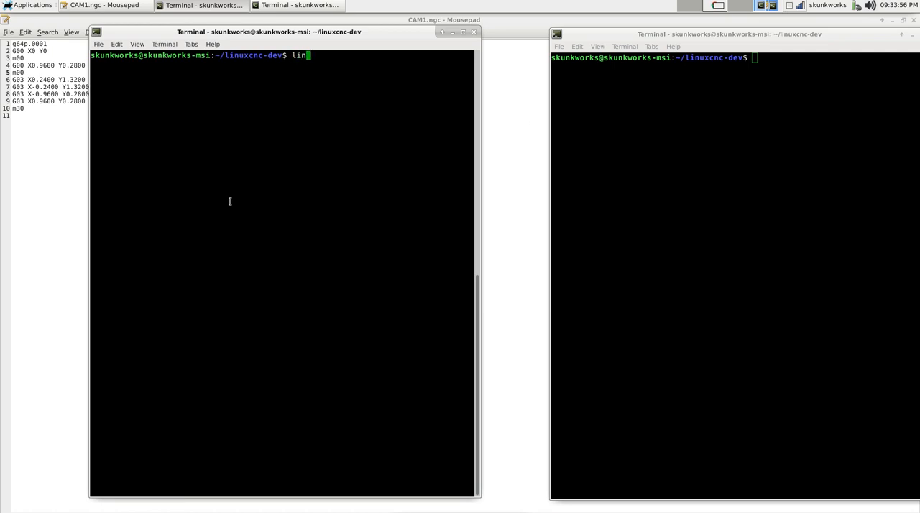
pyautogui.write('ux')
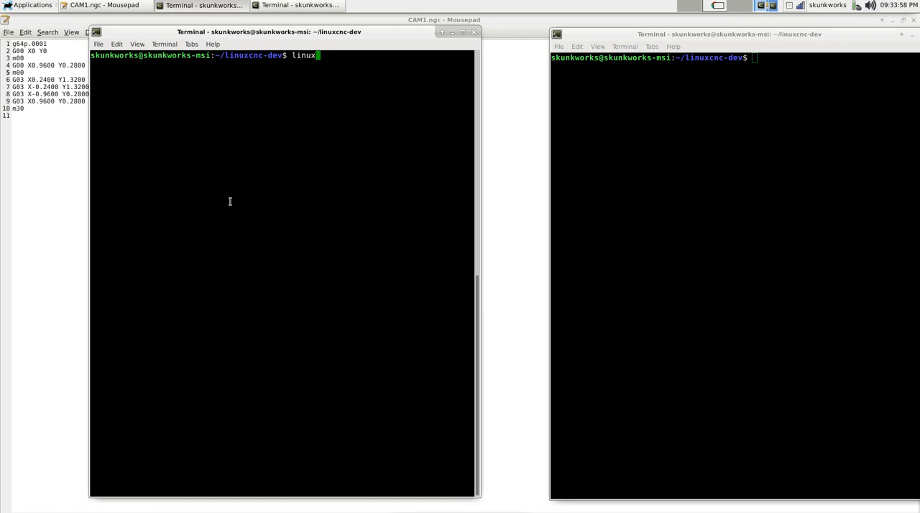
pyautogui.write('cnc')
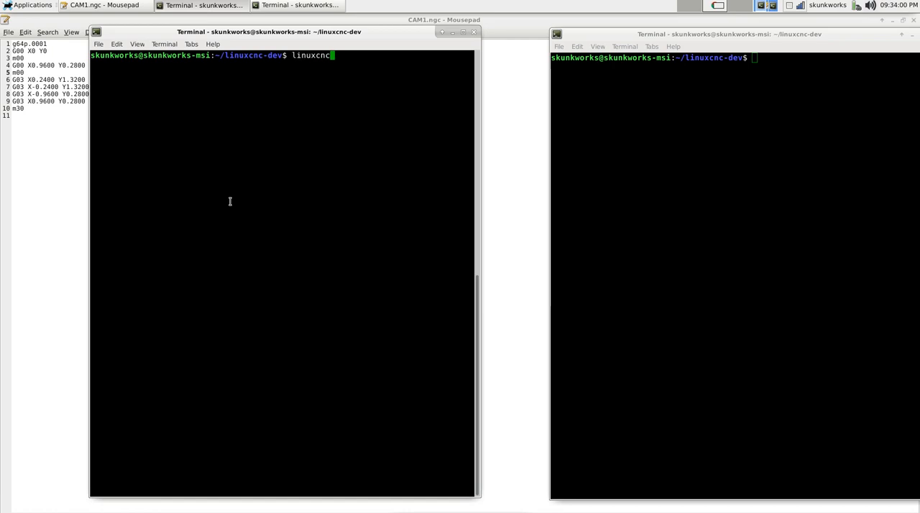
pyautogui.press('Return')
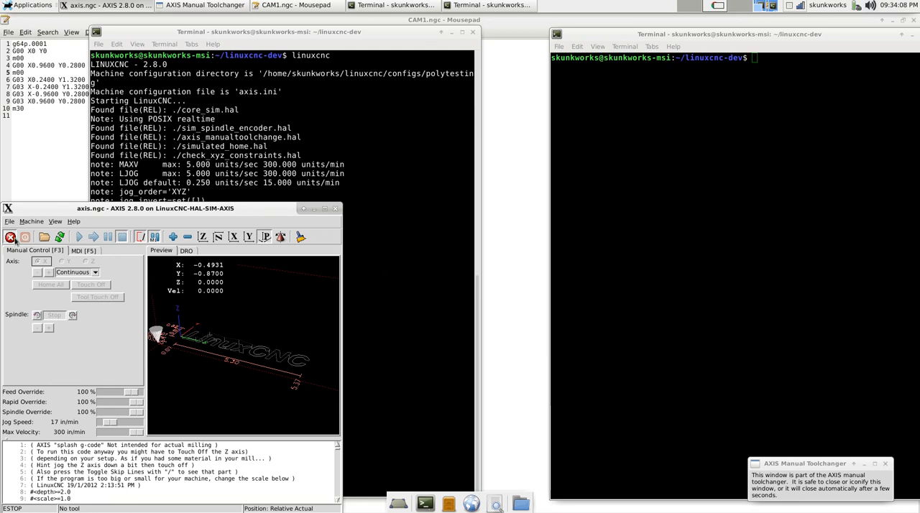
# Release E-stop, home all axes and load the recent CAM1.ngc program.
pyautogui.click(10, 235)
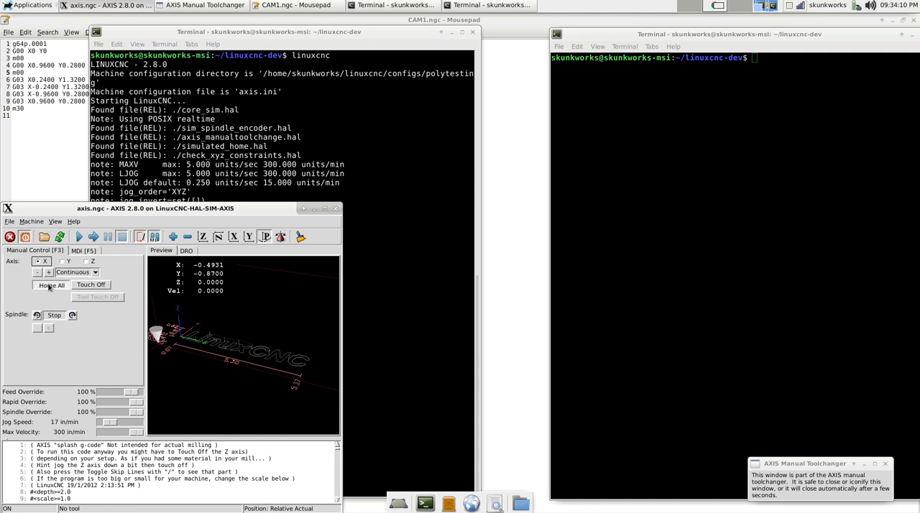
pyautogui.click(52, 285)
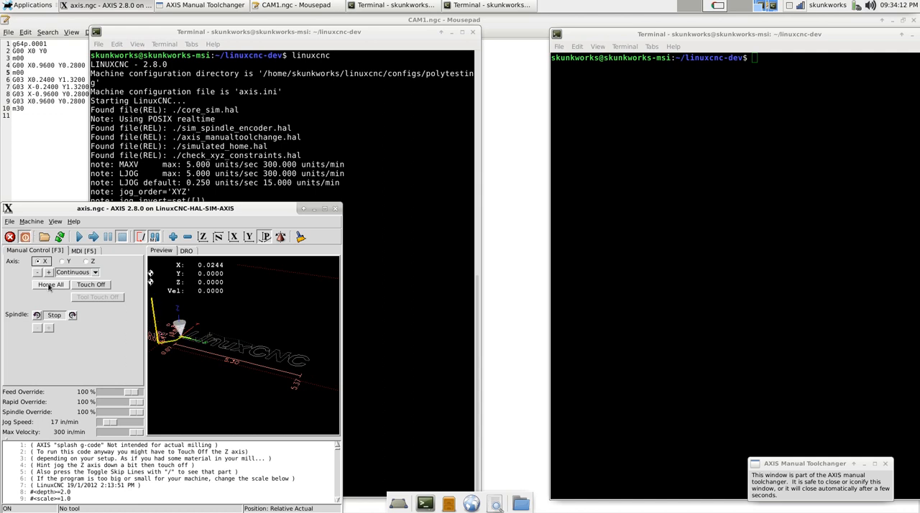
pyautogui.click(9, 221)
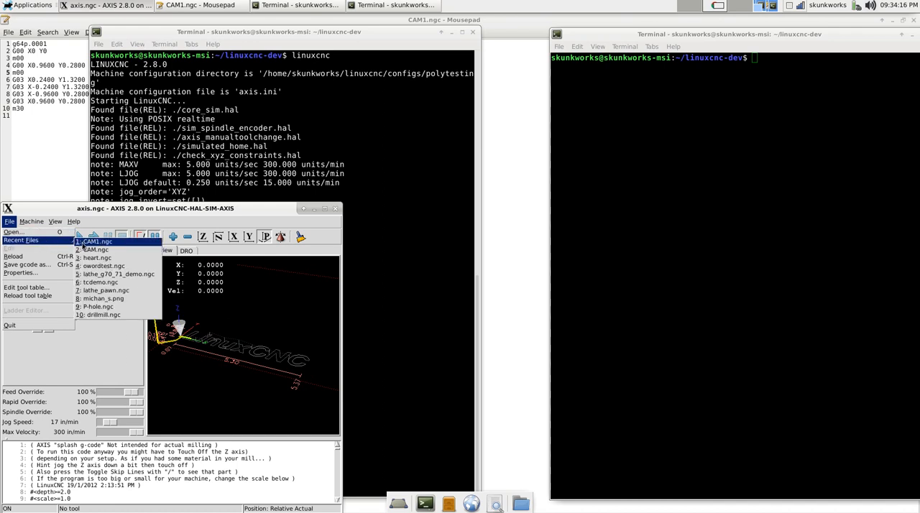
pyautogui.click(97, 241)
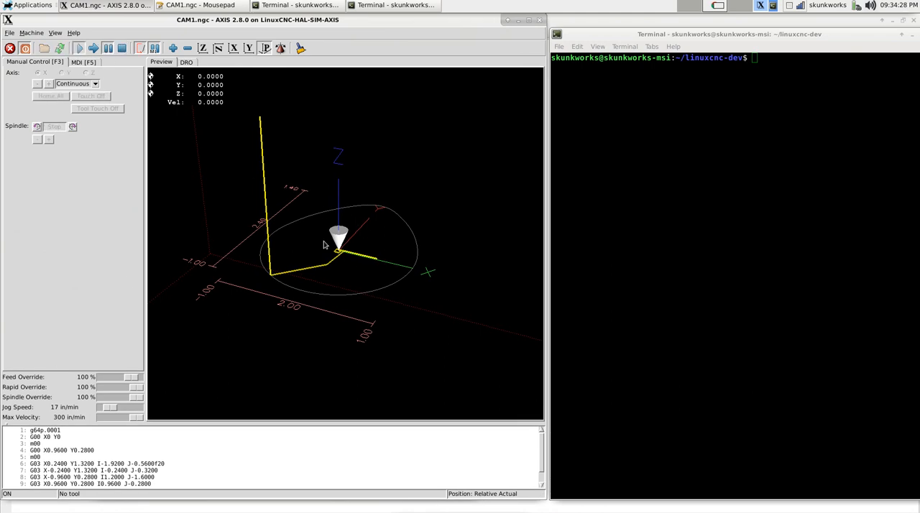
# Clear the terminal, start halcmd and show the pins of polygon.0.
pyautogui.write('clear')
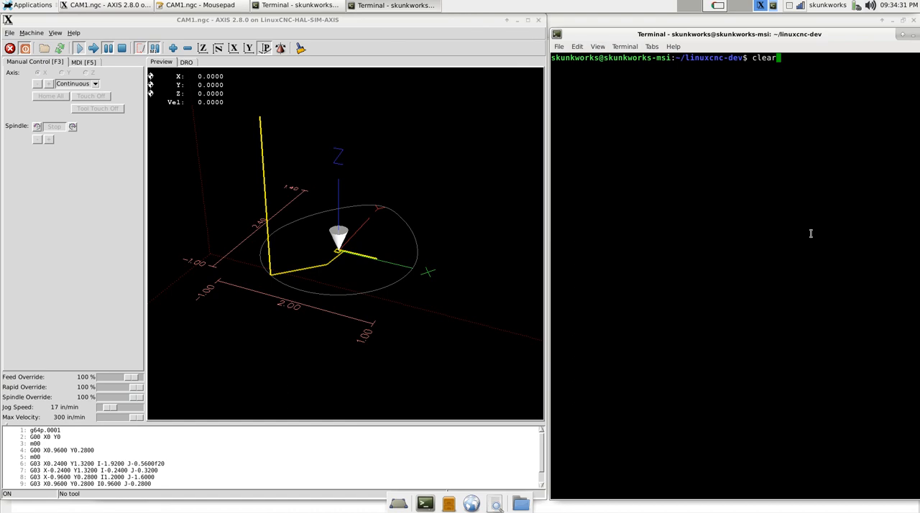
pyautogui.press('Return')
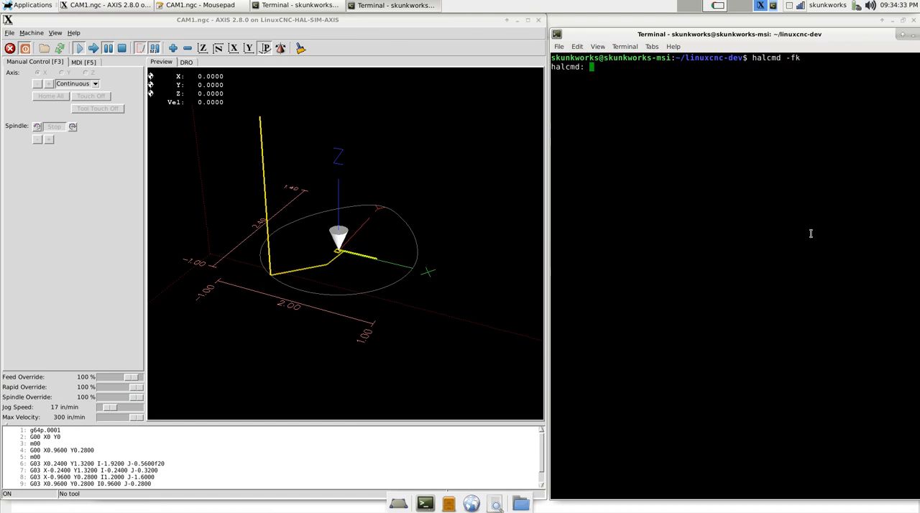
pyautogui.write('show pin')
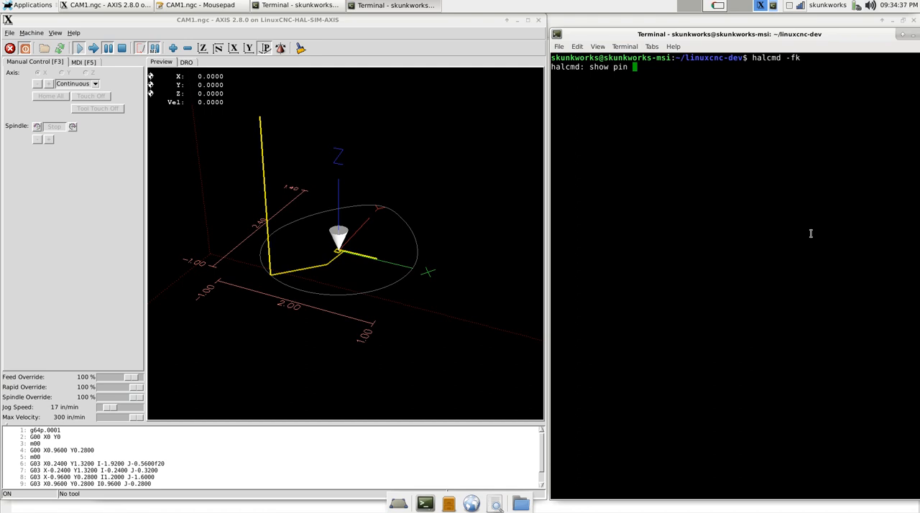
pyautogui.press('Return')
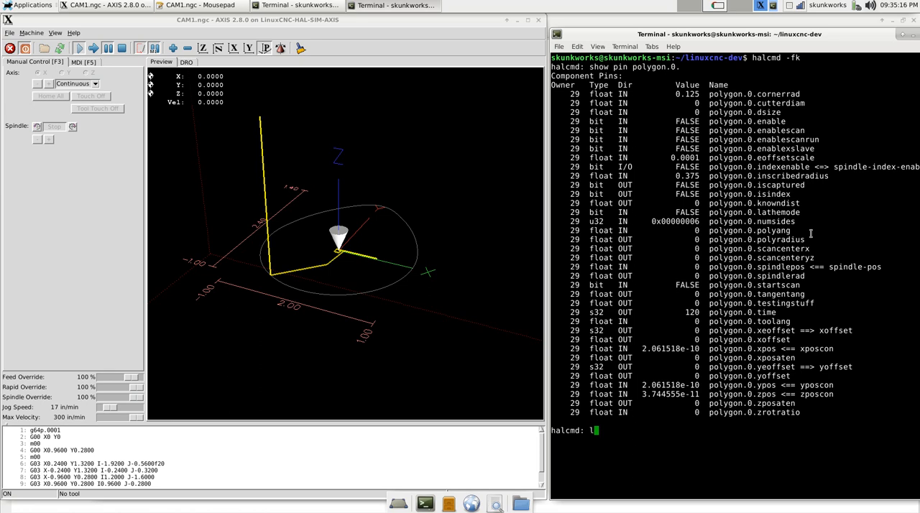
# Run setp polygon.0.cornerrad 0 and enter setp polygon.0.enablescan at the prompt.
pyautogui.write('polygon.comp')
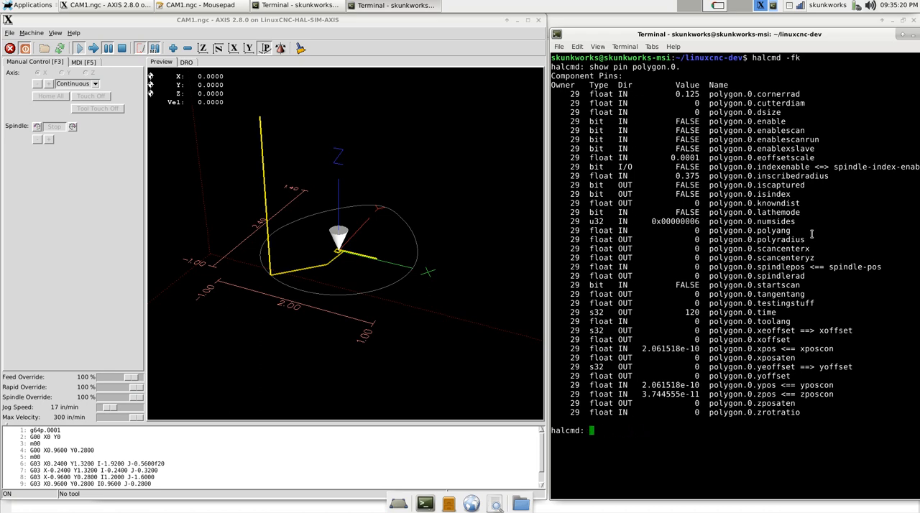
pyautogui.write('setp polygon.0.')
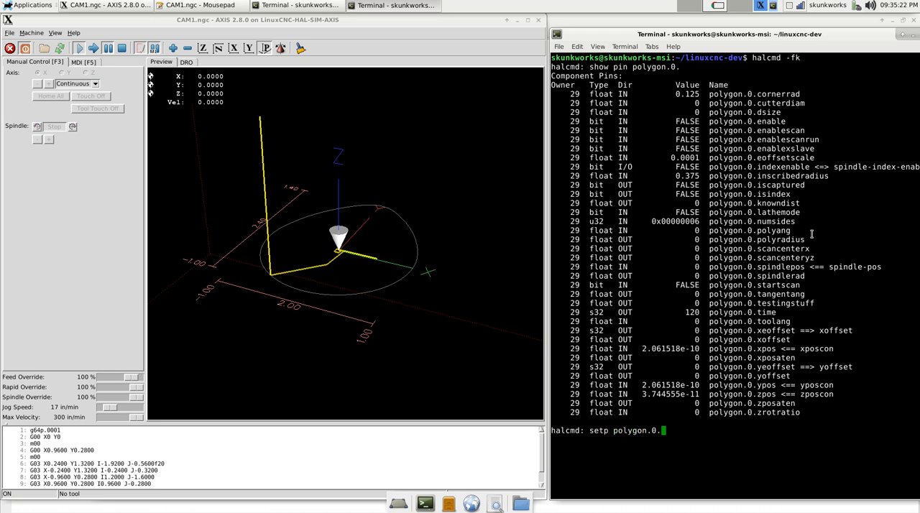
pyautogui.press('Return')
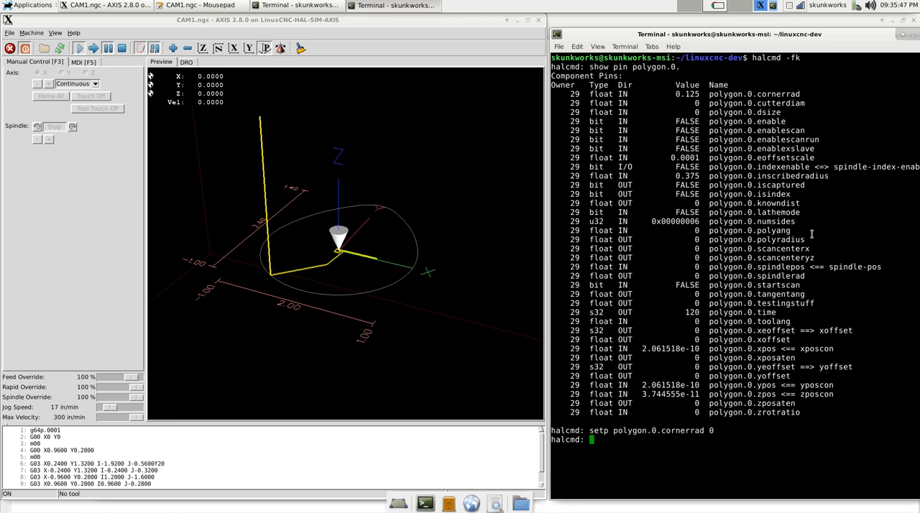
pyautogui.write('se')
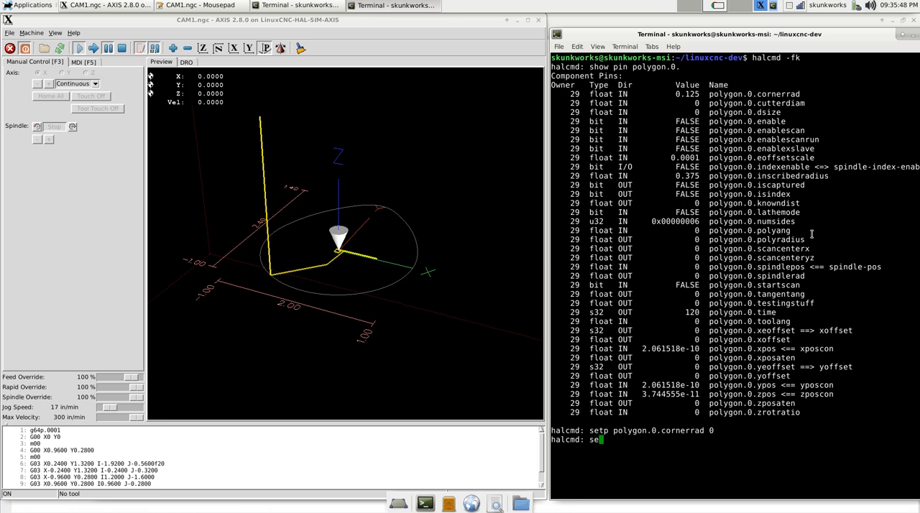
pyautogui.write('setp polygon.0.s')
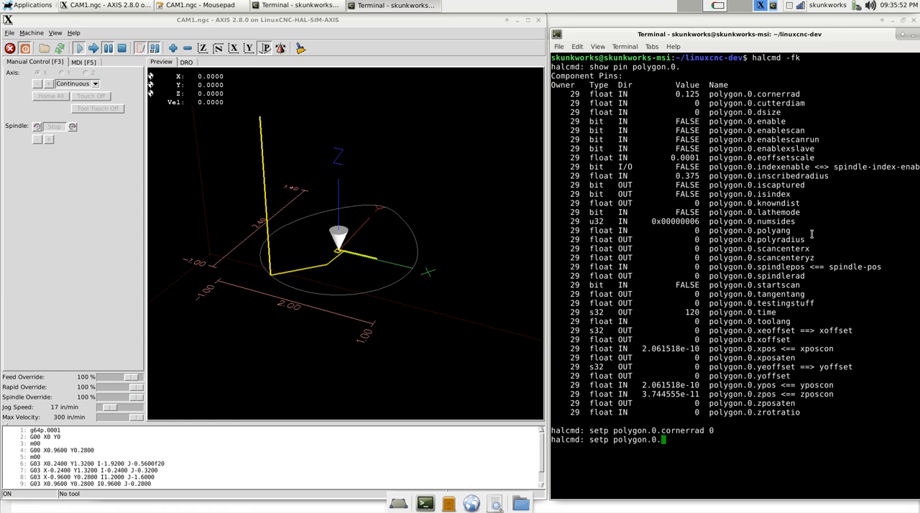
pyautogui.write('enablescan')
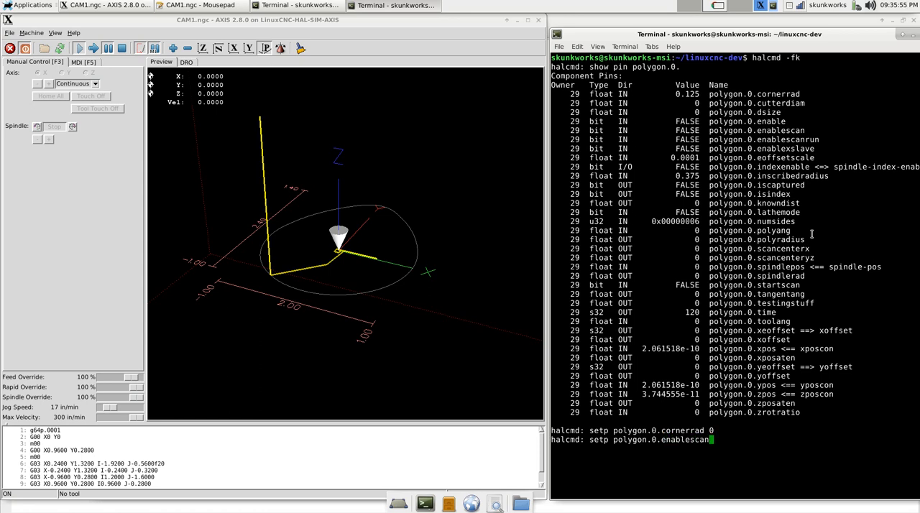
# Run the enablescan setp, which halcmd rejects for a missing value.
pyautogui.press('Return')
pyautogui.write('setp polygon.0.enablescan true')
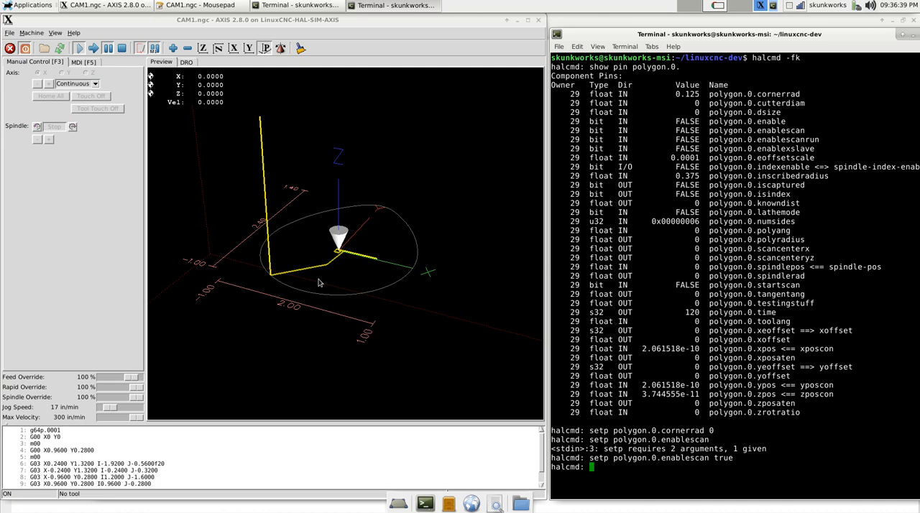
pyautogui.moveTo(331, 307)
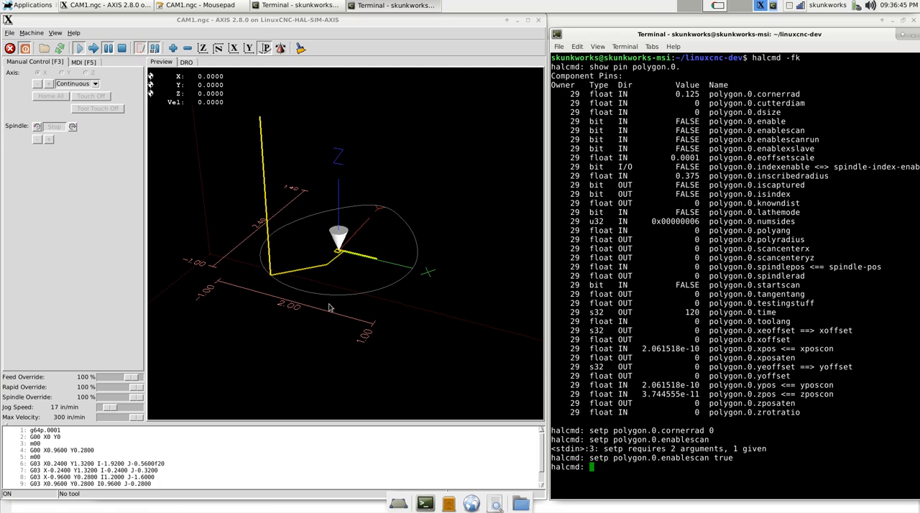
pyautogui.moveTo(296, 285)
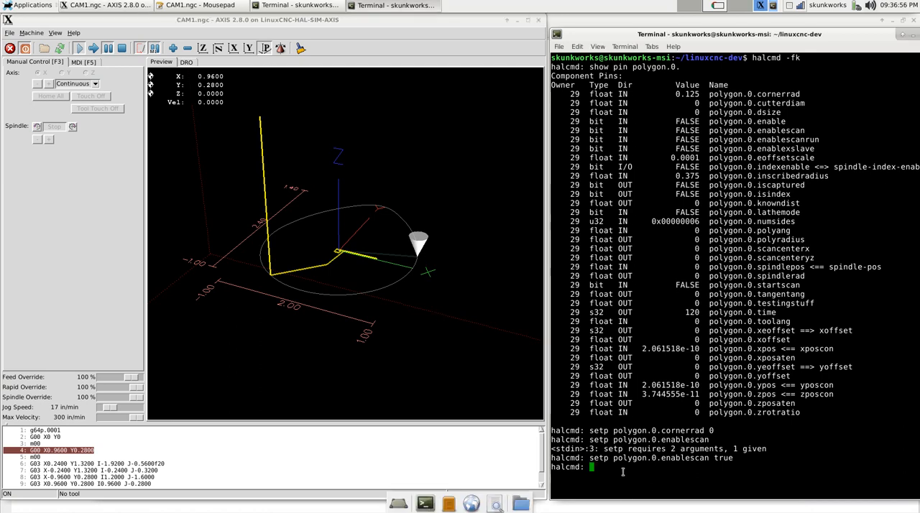
# Set polygon.0.startscan true to trace the outline, then set it back to false.
pyautogui.write('setp')
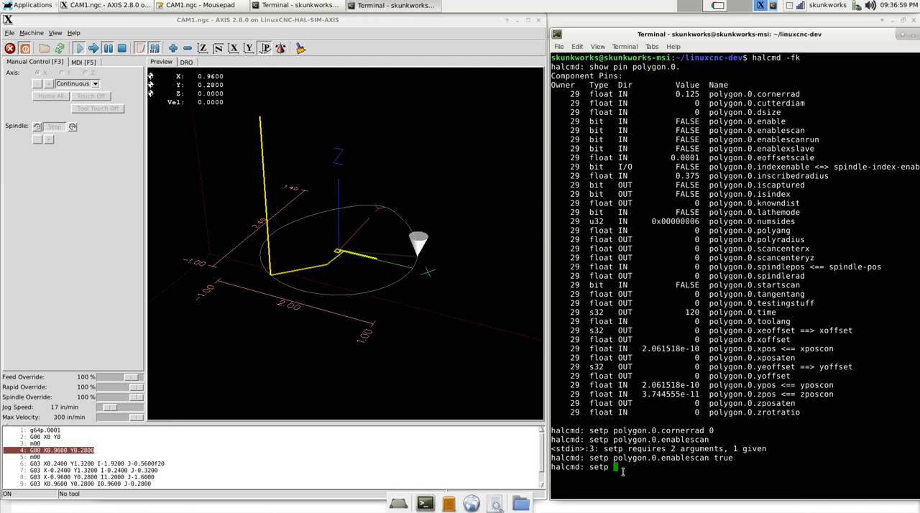
pyautogui.write('polygon.0.sca')
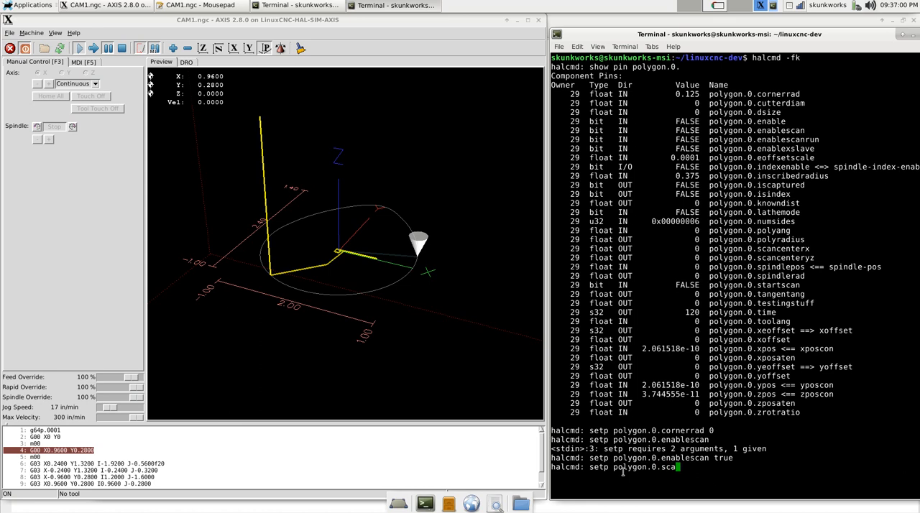
pyautogui.press('BackSpace')
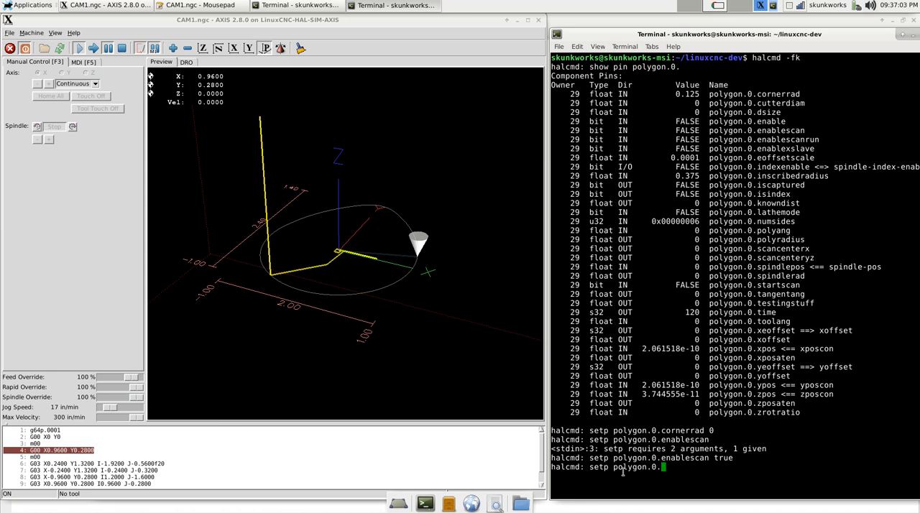
pyautogui.write('startscan')
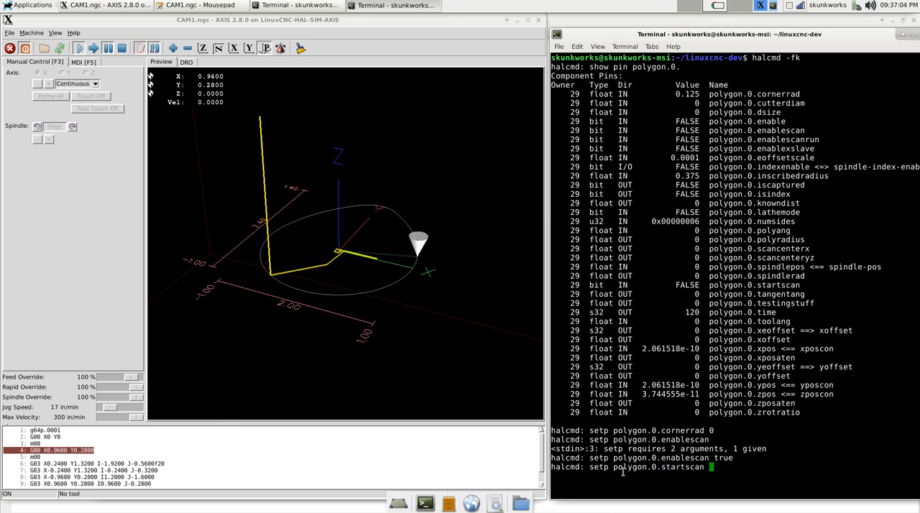
pyautogui.press('Return')
pyautogui.write('setp polygon.0.startscan')
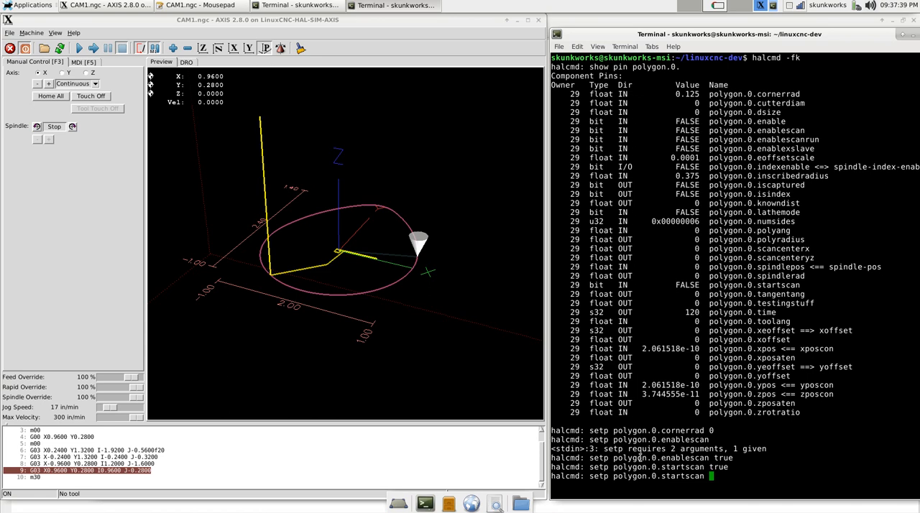
pyautogui.write('fas')
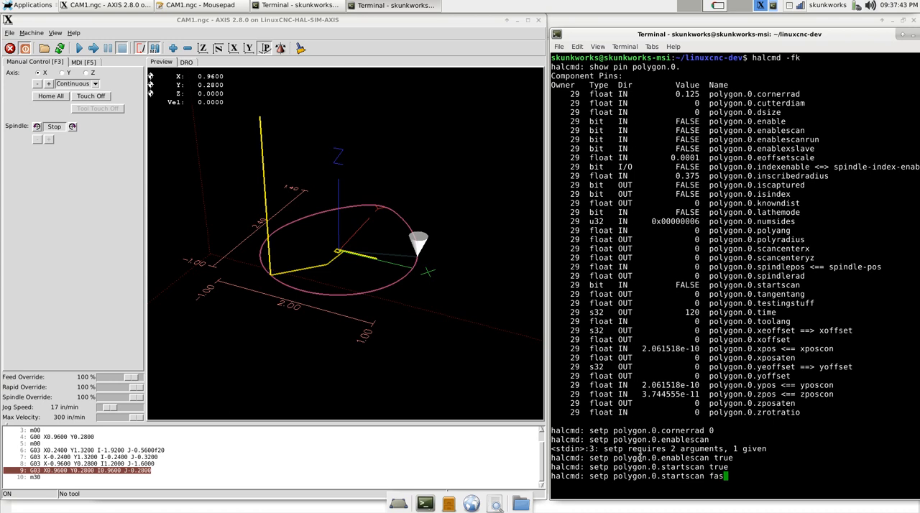
pyautogui.write('lse')
pyautogui.press('Return')
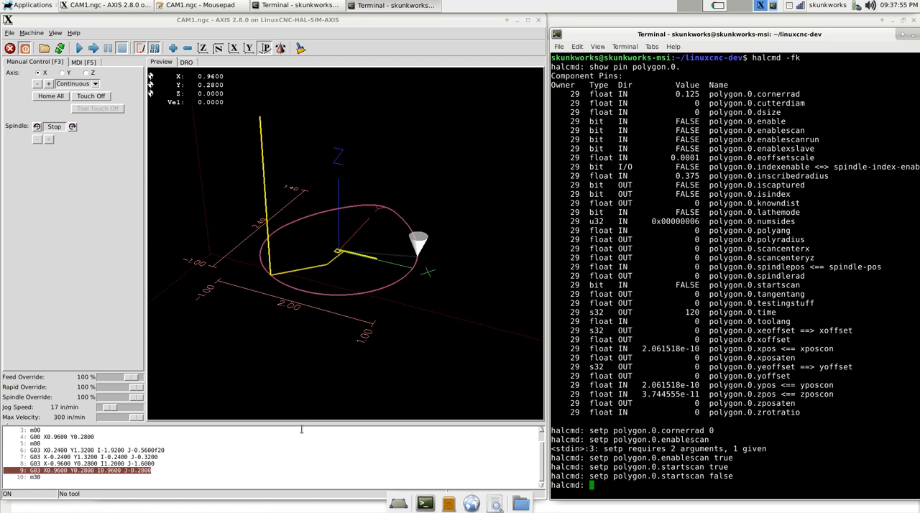
pyautogui.moveTo(221, 322)
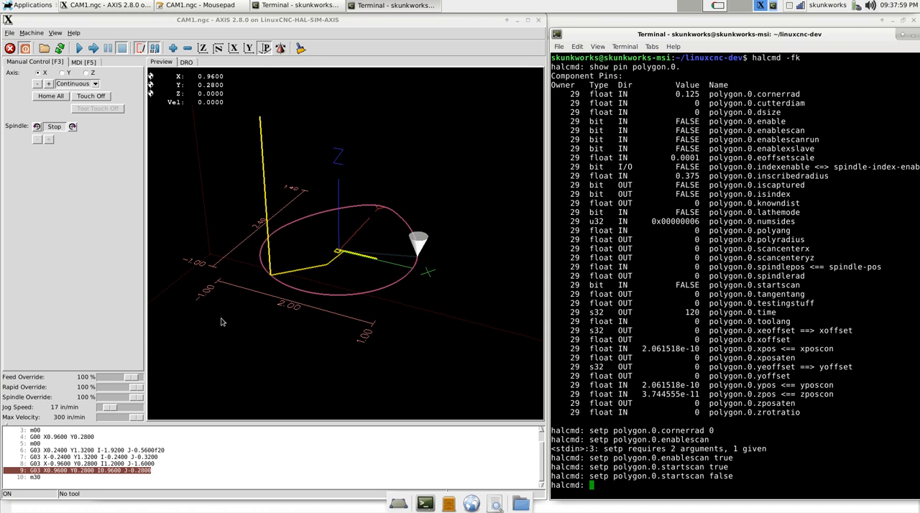
pyautogui.moveTo(106, 250)
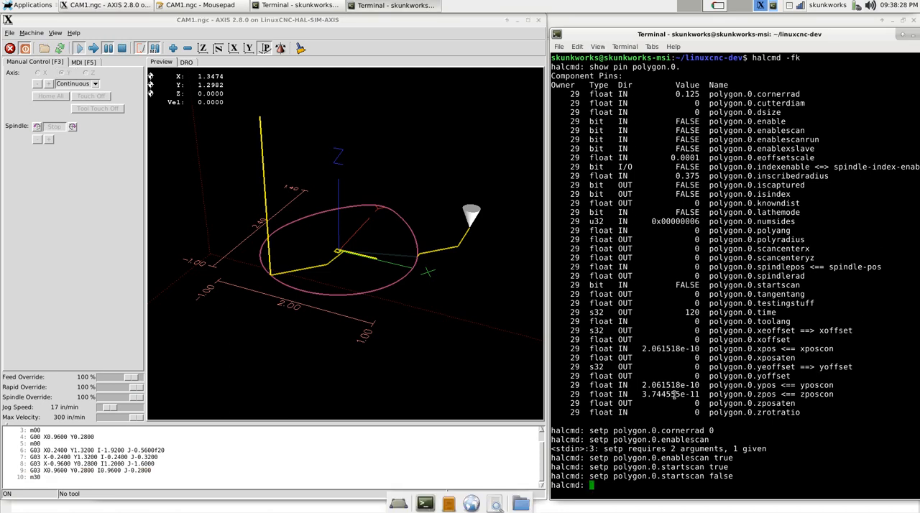
# Run setp polygon.0.enable true to turn the polygon component on.
pyautogui.write('setp p')
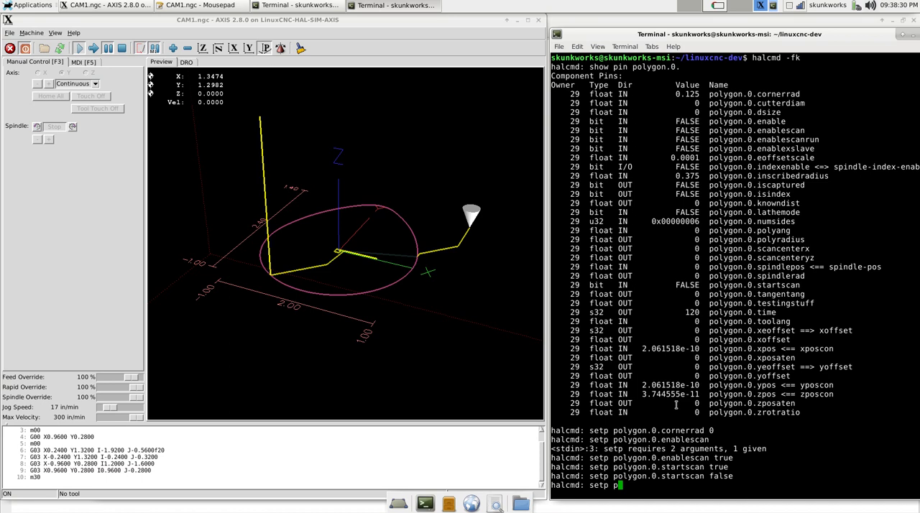
pyautogui.write('olygon.0.enable t')
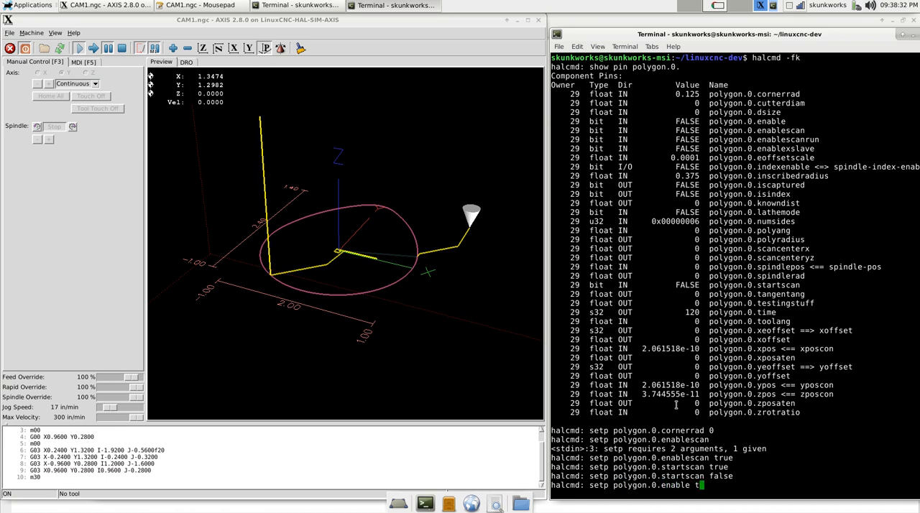
pyautogui.press('Return')
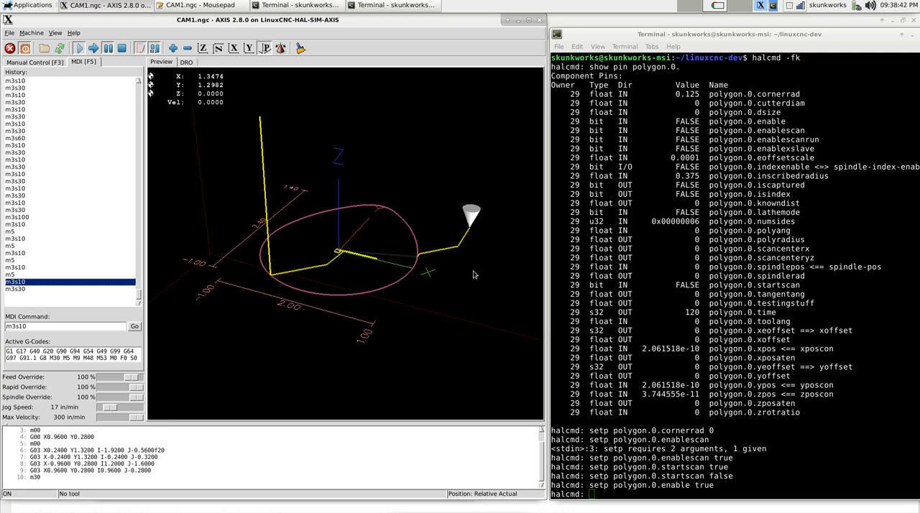
pyautogui.moveTo(453, 207)
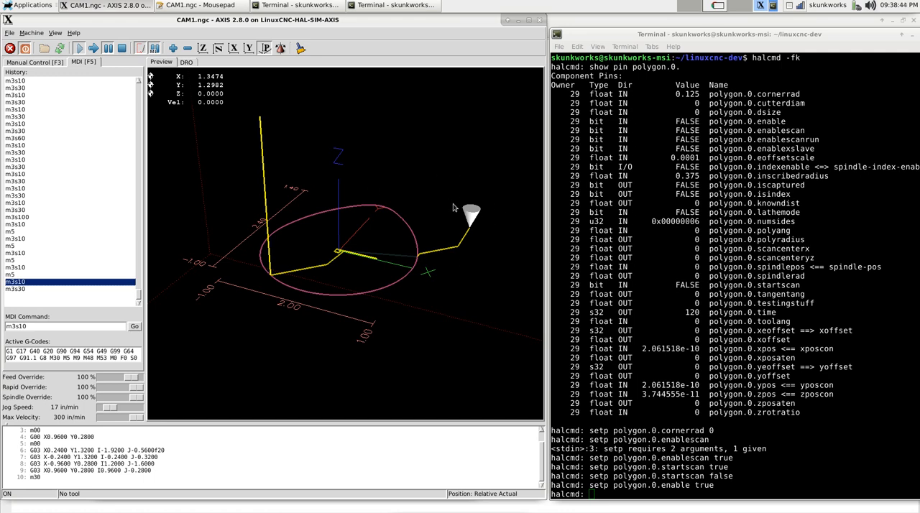
pyautogui.moveTo(318, 267)
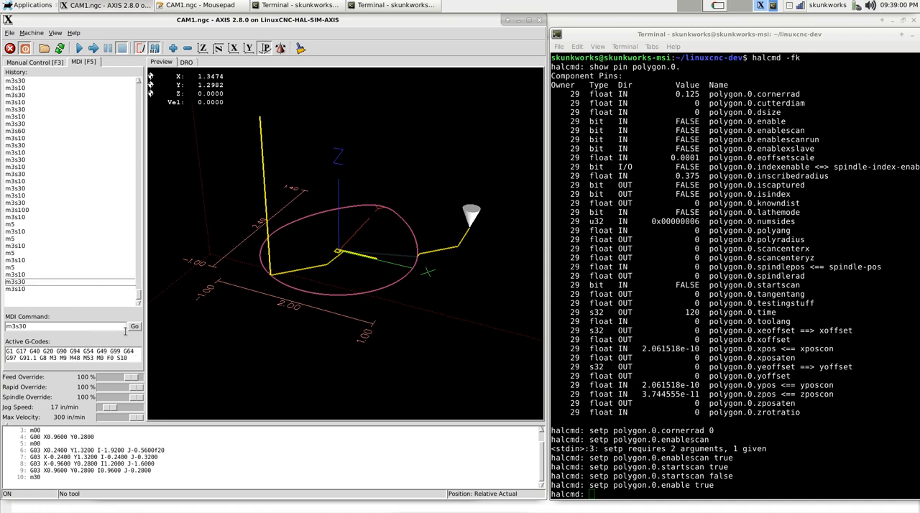
pyautogui.moveTo(311, 311)
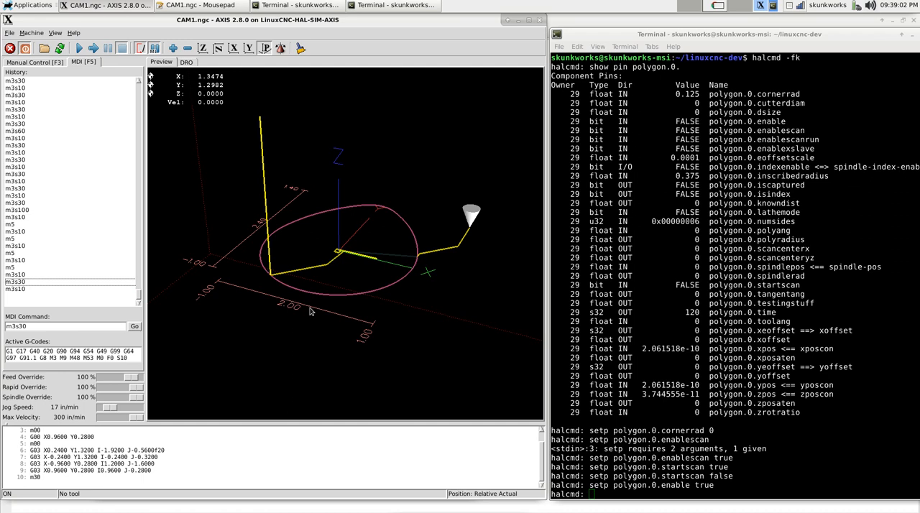
pyautogui.moveTo(291, 319)
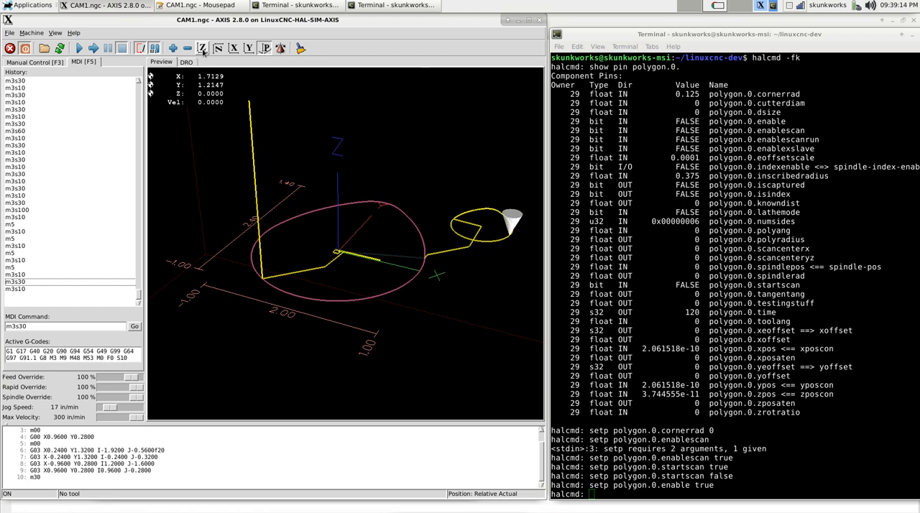
# Watch the scan loops grow in AXIS, then start setting polygon.0.enable false.
pyautogui.click(204, 48)
pyautogui.write('setp polygon.0.inscribedradius')
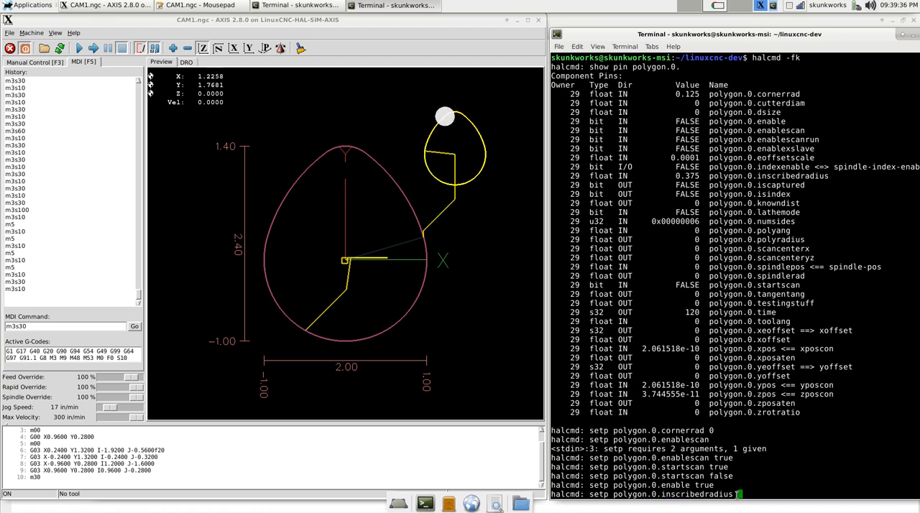
pyautogui.moveTo(485, 162)
pyautogui.write(' 1')
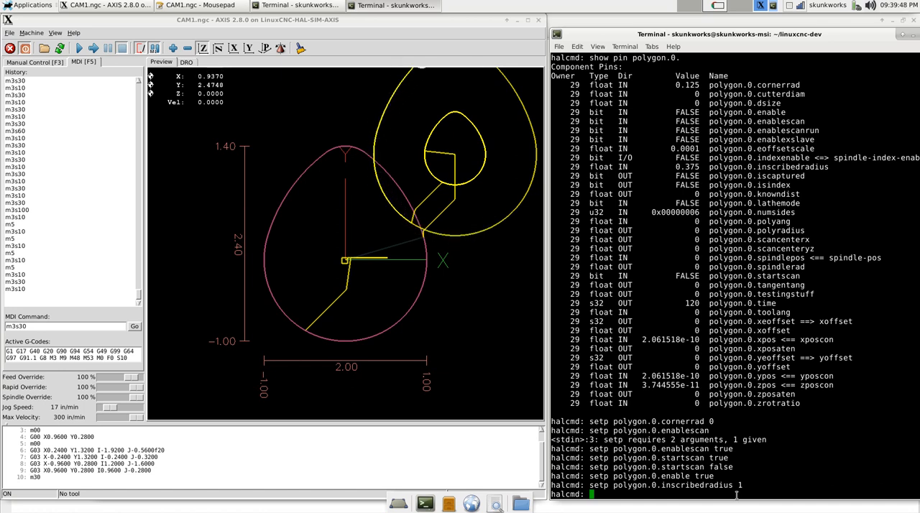
pyautogui.moveTo(533, 170)
pyautogui.write('setp polygon.0.polyang 90')
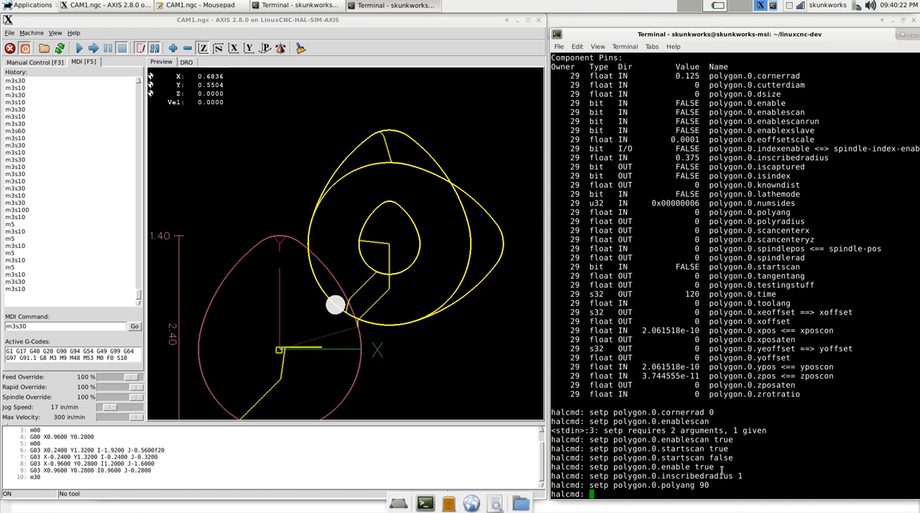
pyautogui.moveTo(363, 167)
pyautogui.write('setp polygon.0.enable')
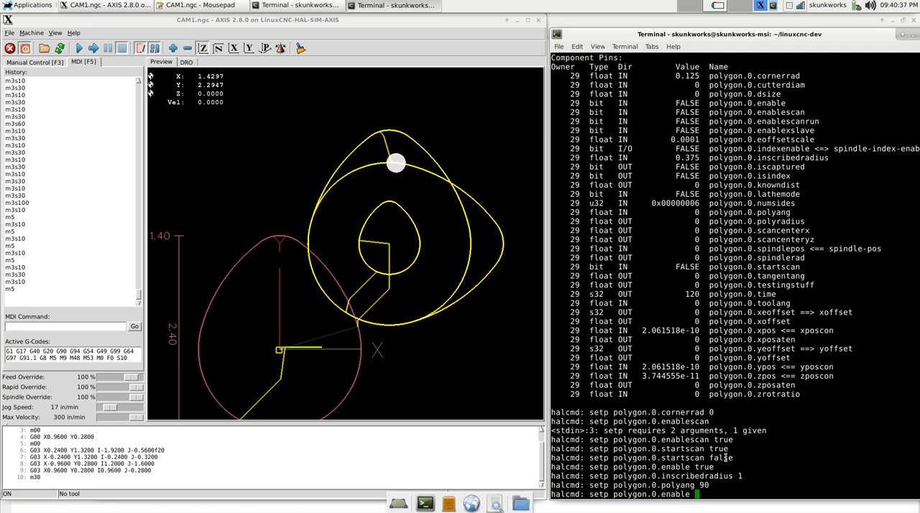
pyautogui.write('false')
pyautogui.write('setp polygon.0.e')
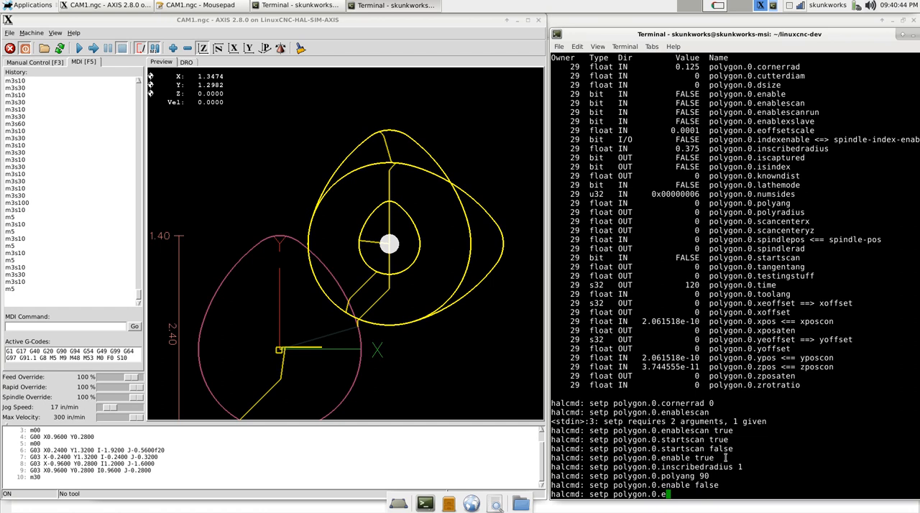
# Set polygon.0.enablescan false and load heart.ngc in AXIS.
pyautogui.write('nablescan false')
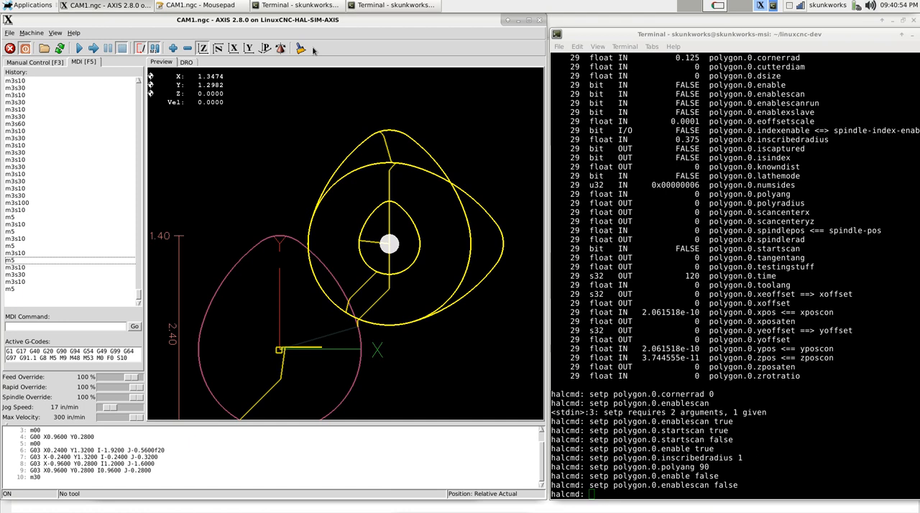
pyautogui.click(8, 32)
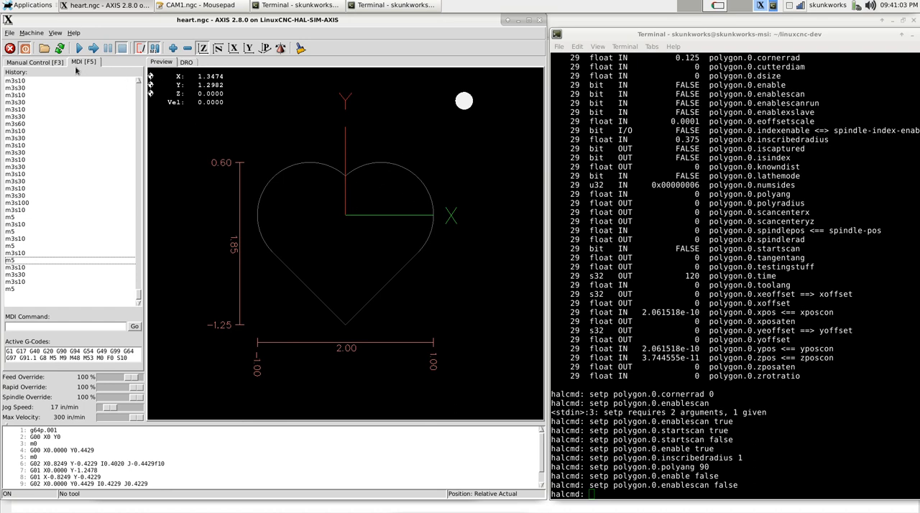
pyautogui.moveTo(78, 47)
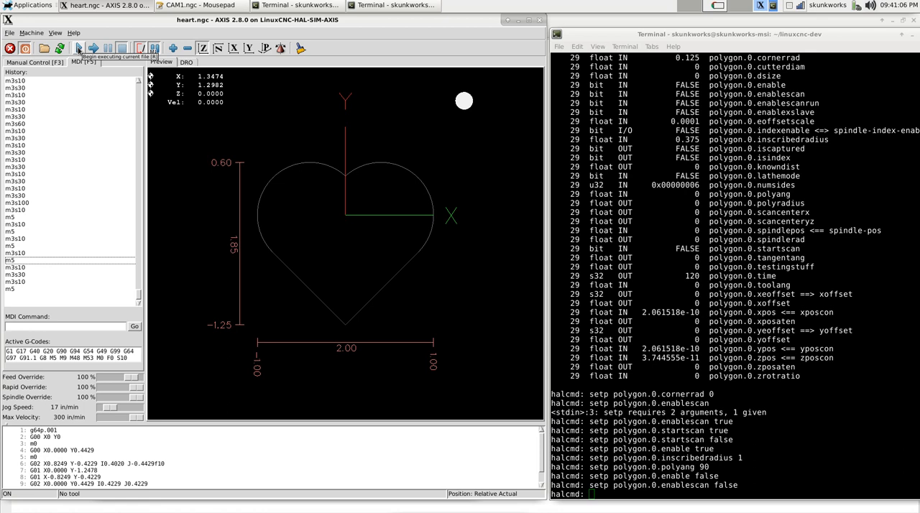
# Step into heart.ngc, move to the origin and run the program to trace the heart.
pyautogui.click(78, 48)
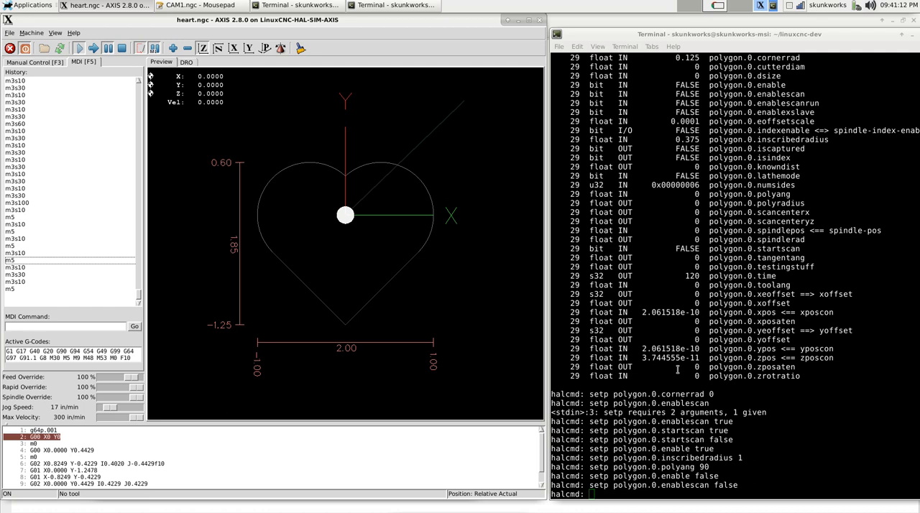
pyautogui.click(58, 450)
pyautogui.write('setp polygon.0.enablescan true')
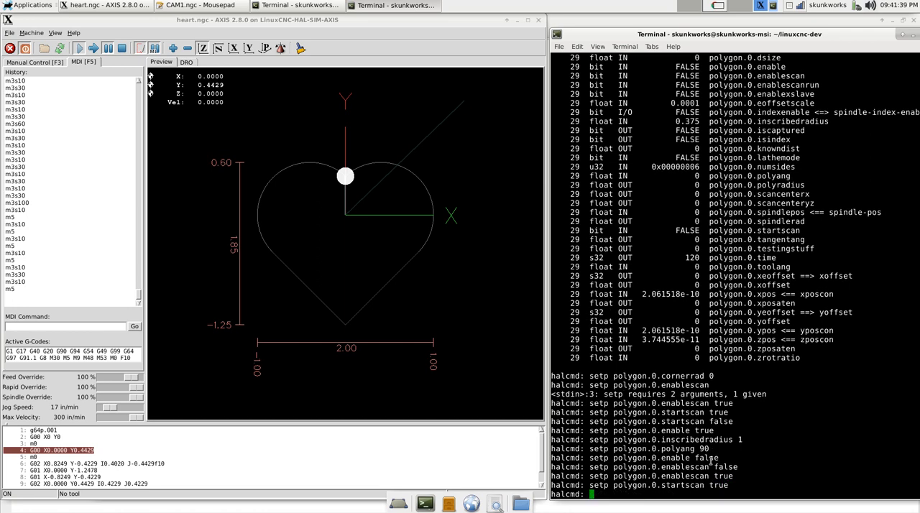
pyautogui.click(108, 49)
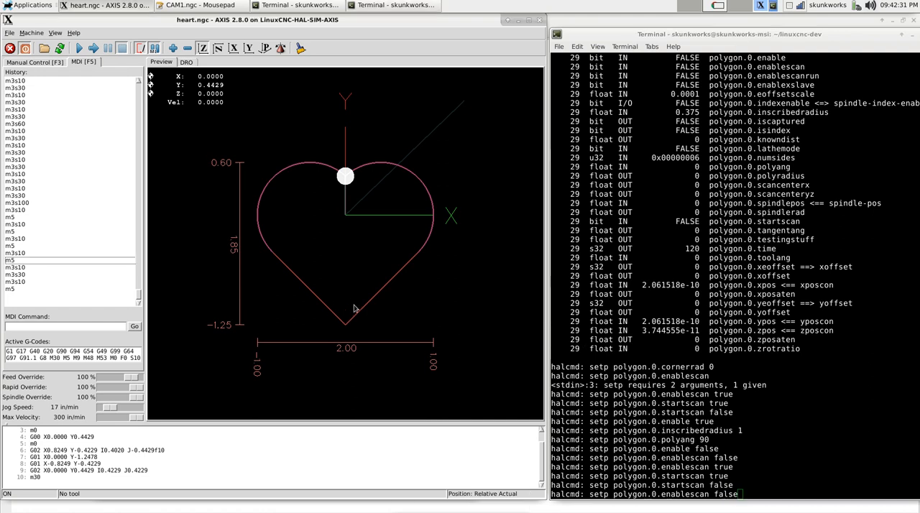
# Touch off the Y axis work offset and jog the tool into position.
pyautogui.click(250, 49)
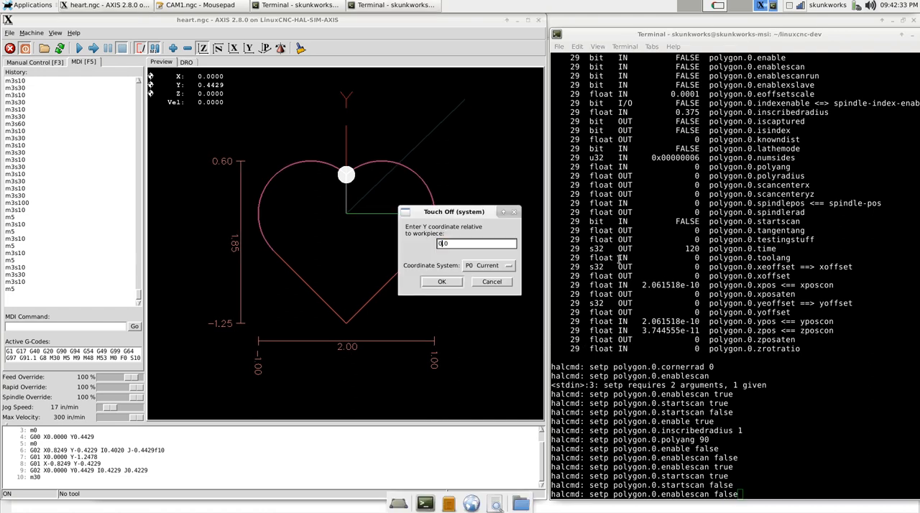
pyautogui.click(443, 282)
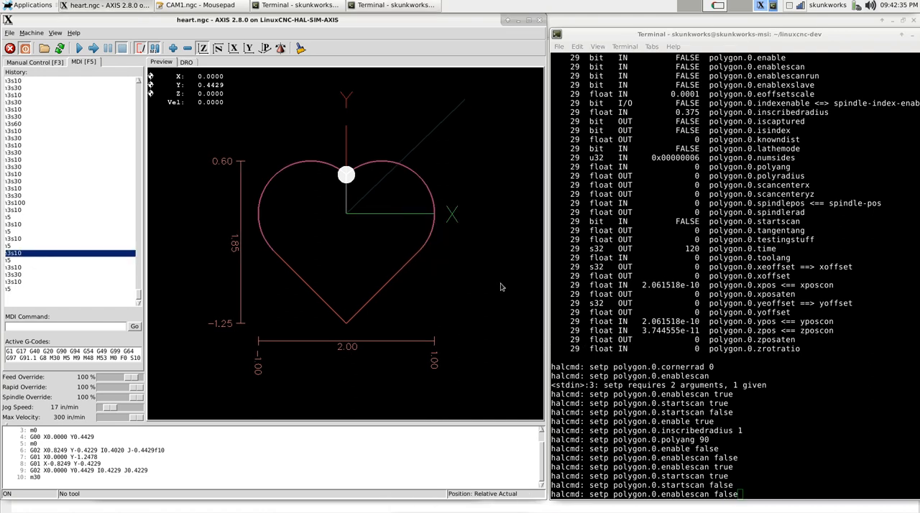
pyautogui.click(35, 62)
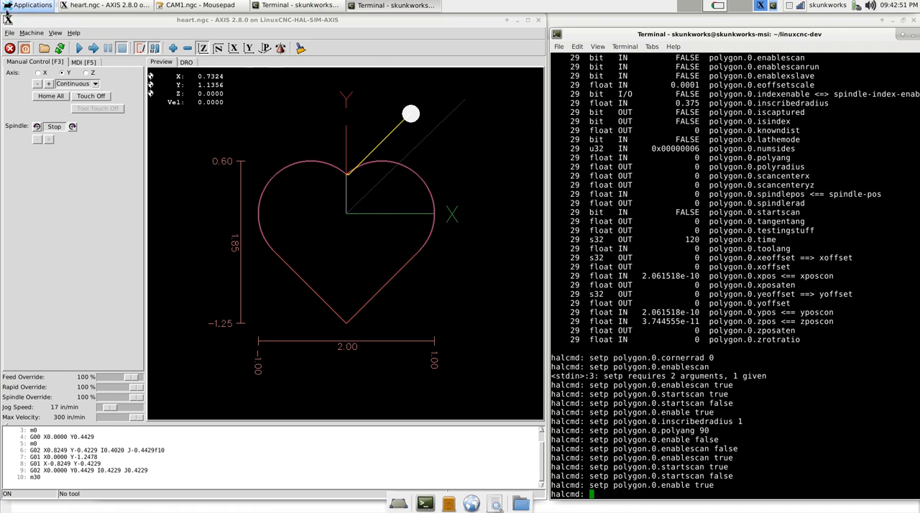
# Start the spindle at speed 10 with the MDI command m3s10.
pyautogui.click(83, 62)
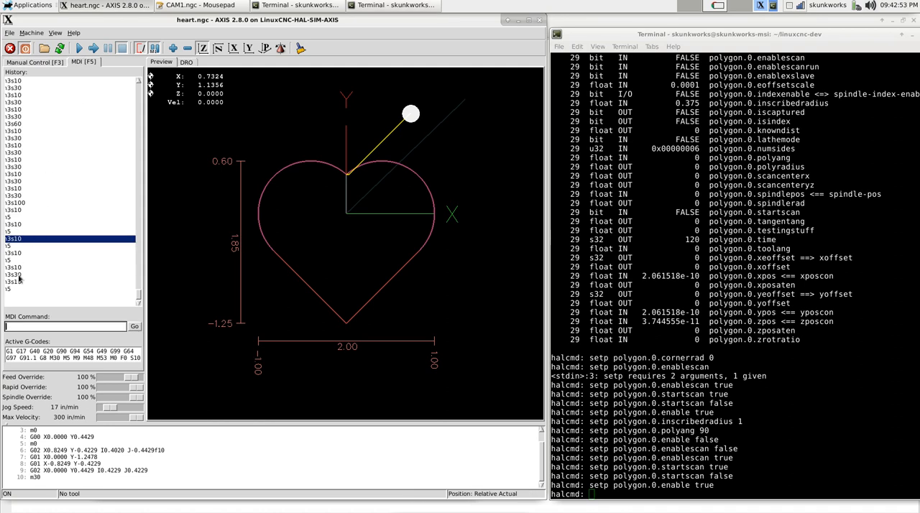
pyautogui.write('m3s10')
pyautogui.click(735, 493)
pyautogui.write('setp polygon.0.inscribedradius .25')
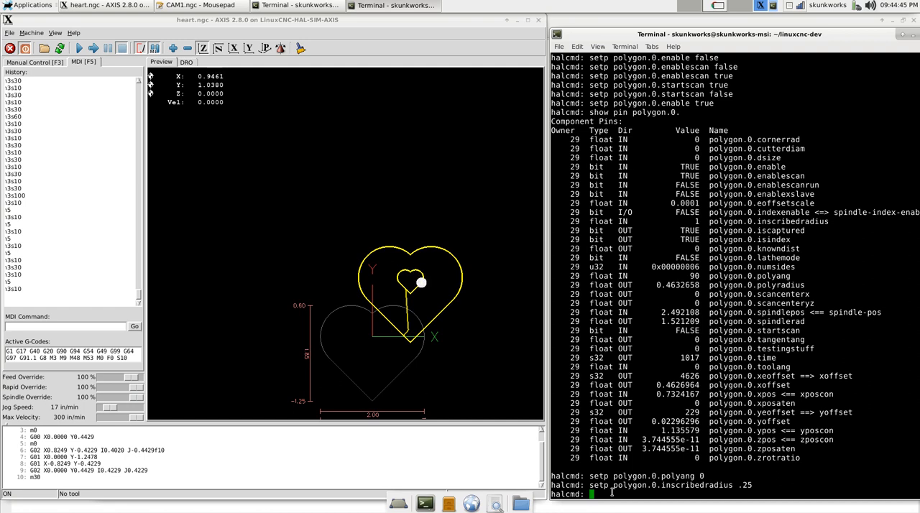
pyautogui.moveTo(401, 285)
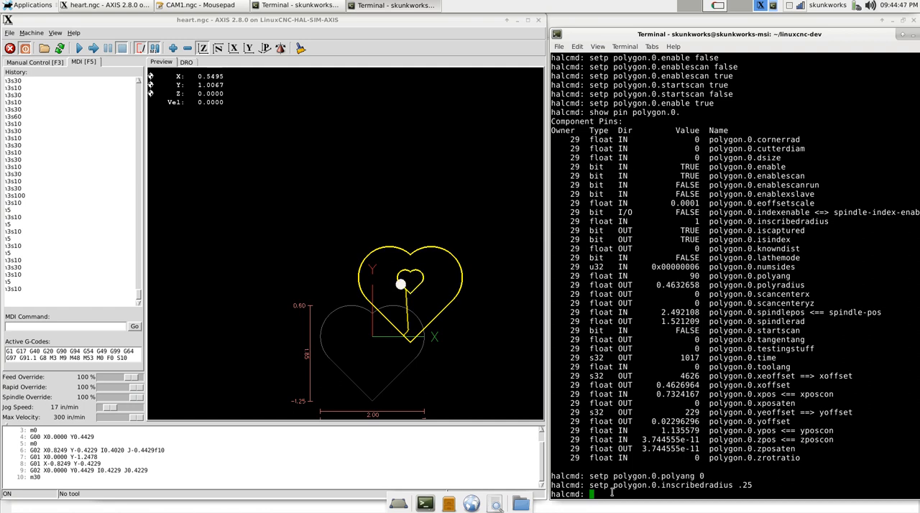